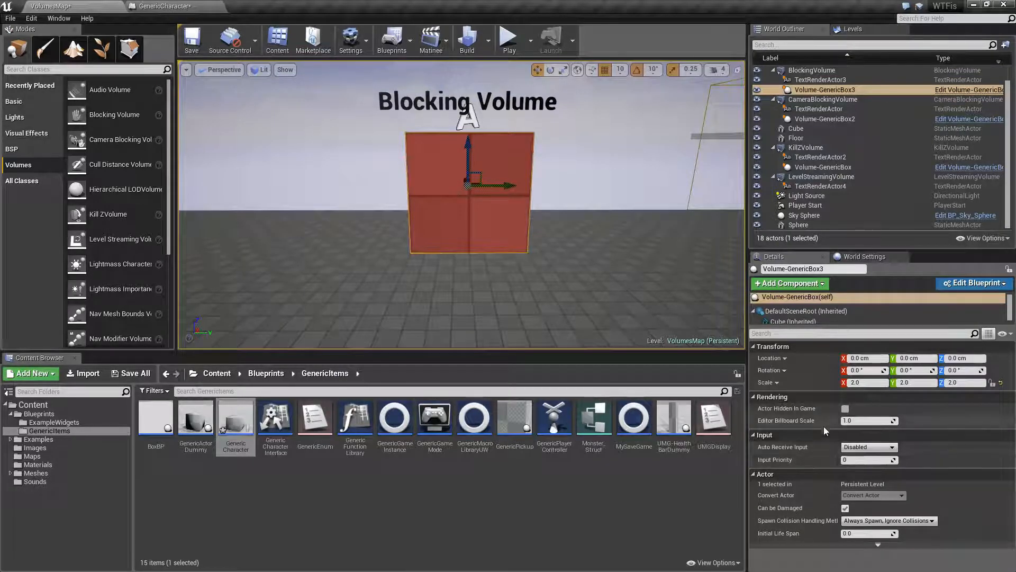
Tick Actor Hidden In Game for Volume-GenericBox3, then select BlockingVolume in the World Outliner
{"action": "left_click", "coordinate": [845, 408]}
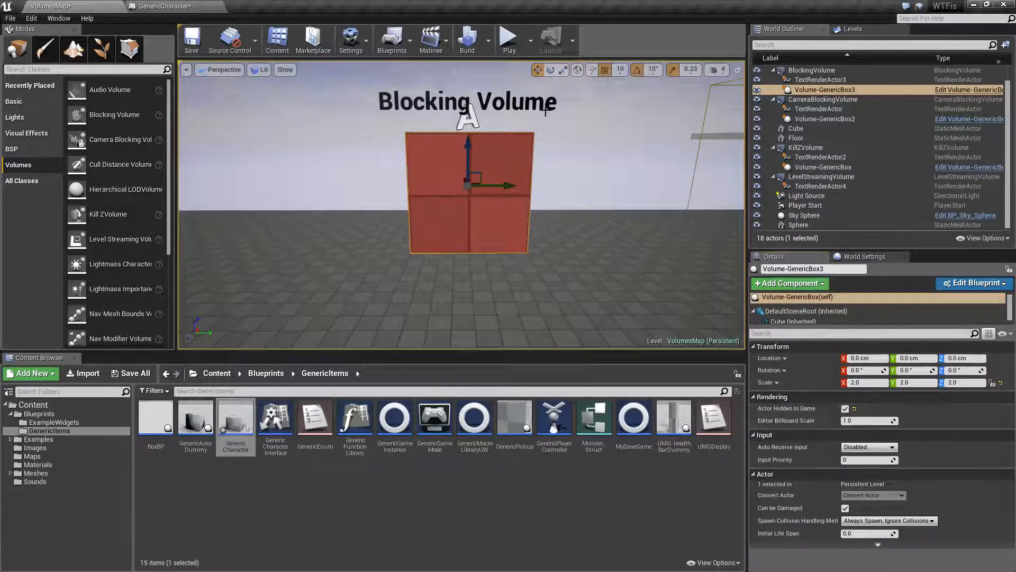
{"action": "left_click", "coordinate": [509, 37]}
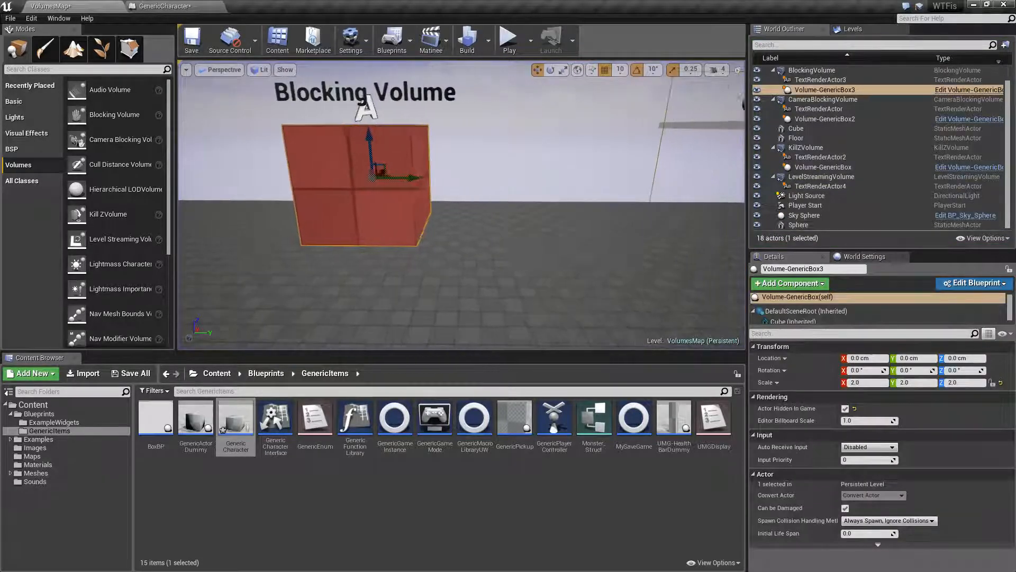
{"action": "left_click", "coordinate": [811, 70]}
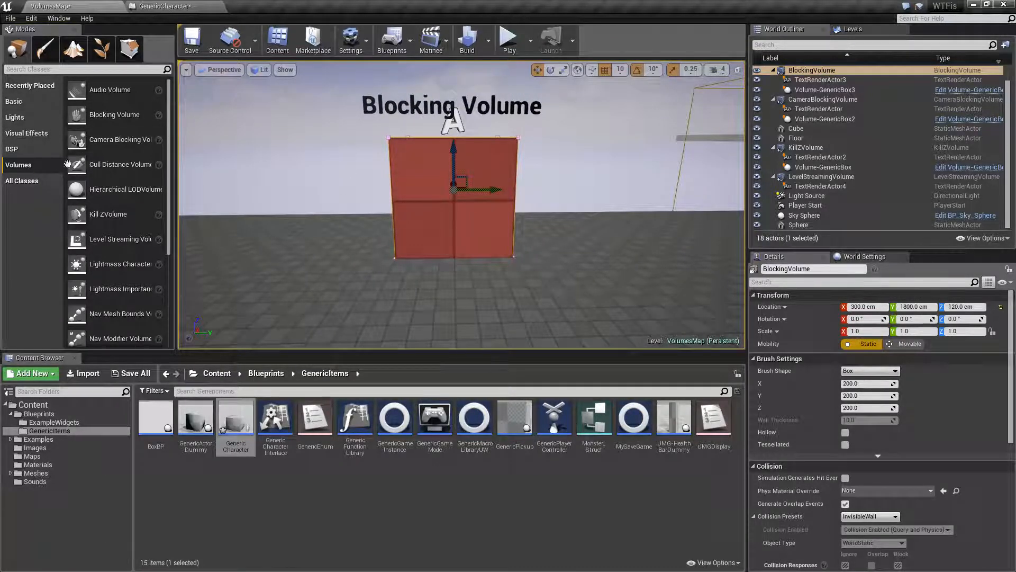
{"action": "mouse_move", "coordinate": [282, 216]}
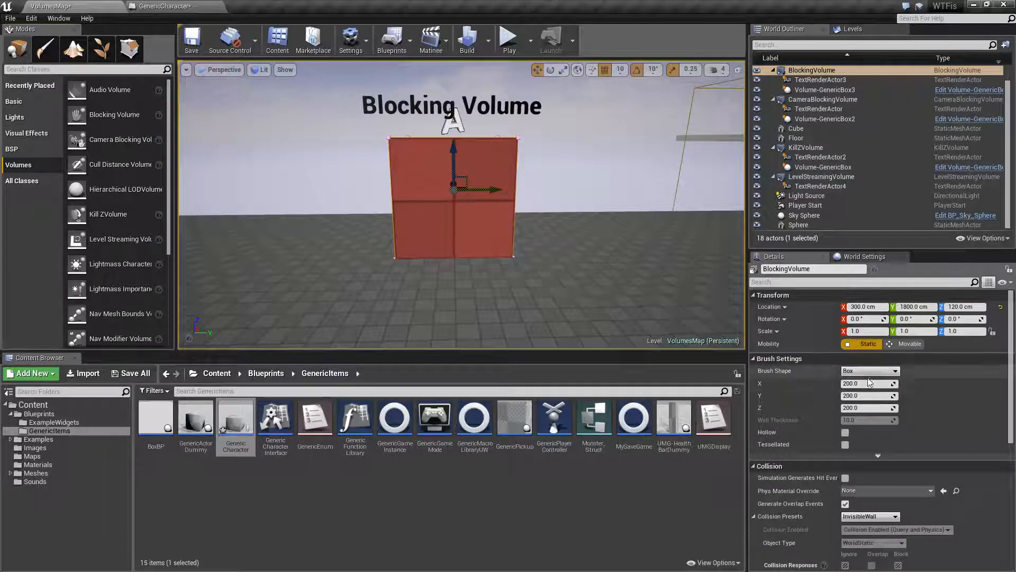
{"action": "mouse_move", "coordinate": [815, 92]}
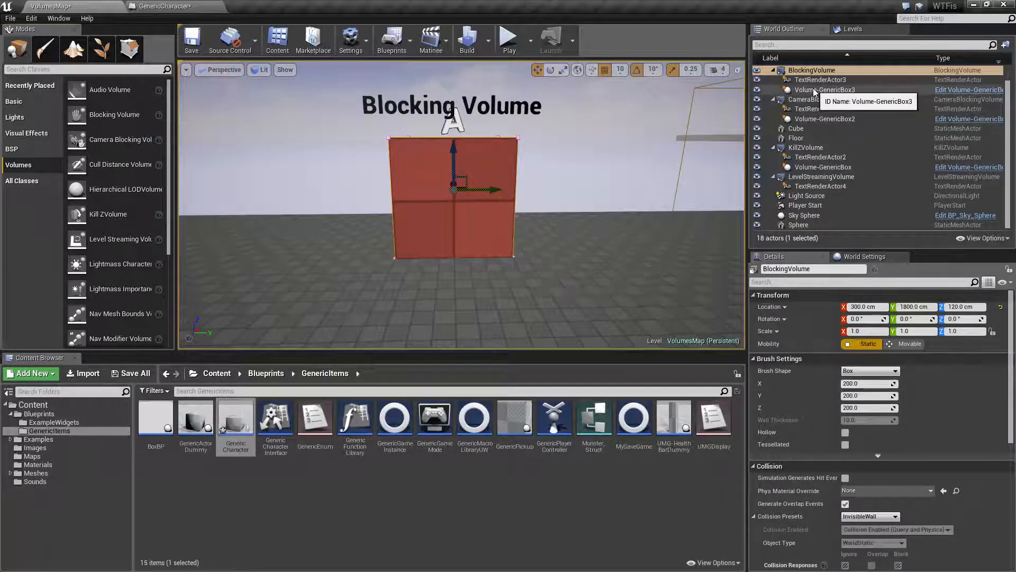
Hide Volume-GenericBox3, then switch BlockingVolume's brush to LinearStairBuilder, CurvedStairBuilder, then back to CubeBuilder
{"action": "left_click", "coordinate": [824, 89]}
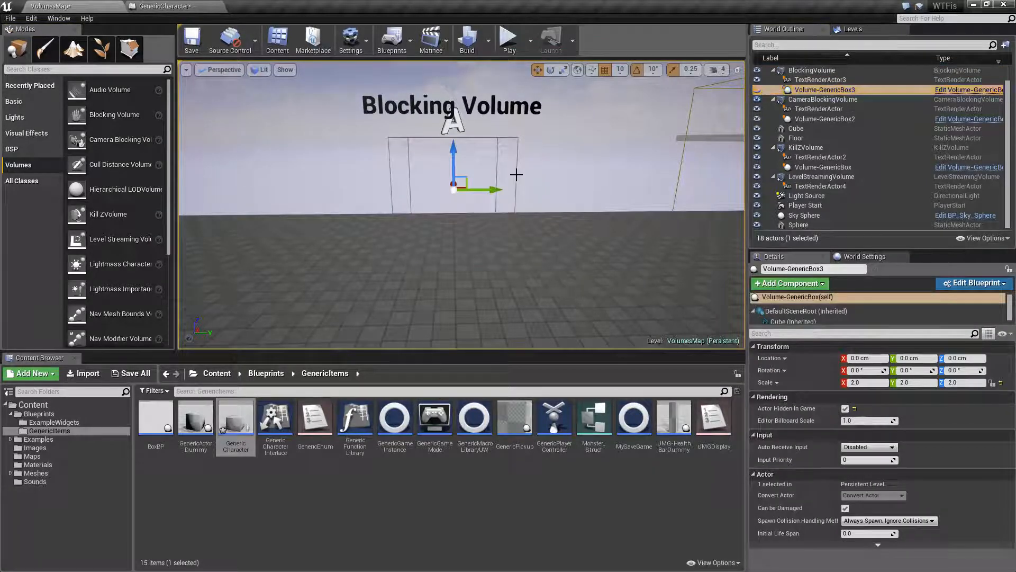
{"action": "left_click", "coordinate": [812, 70]}
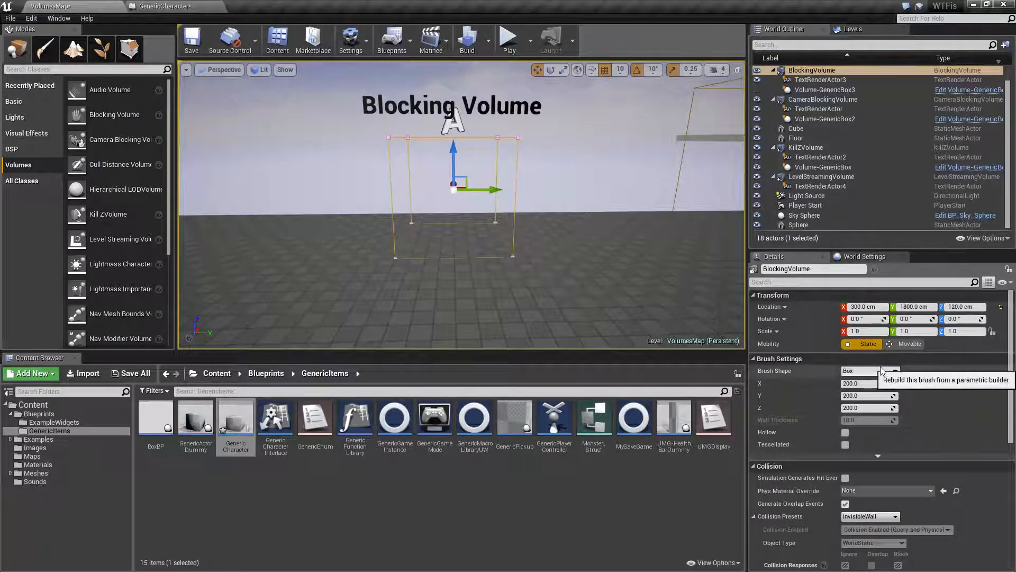
{"action": "left_click", "coordinate": [869, 371]}
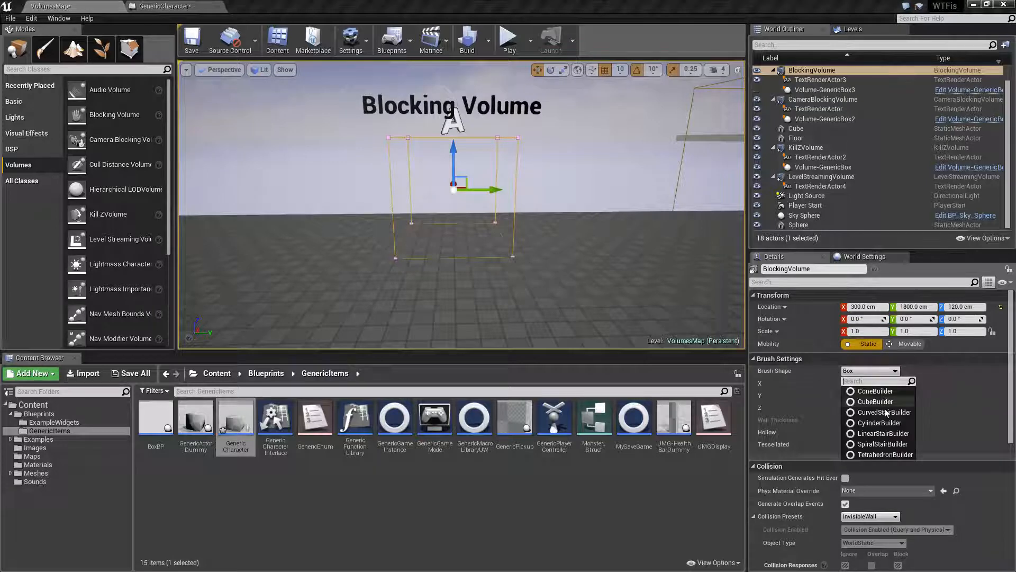
{"action": "left_click", "coordinate": [883, 433]}
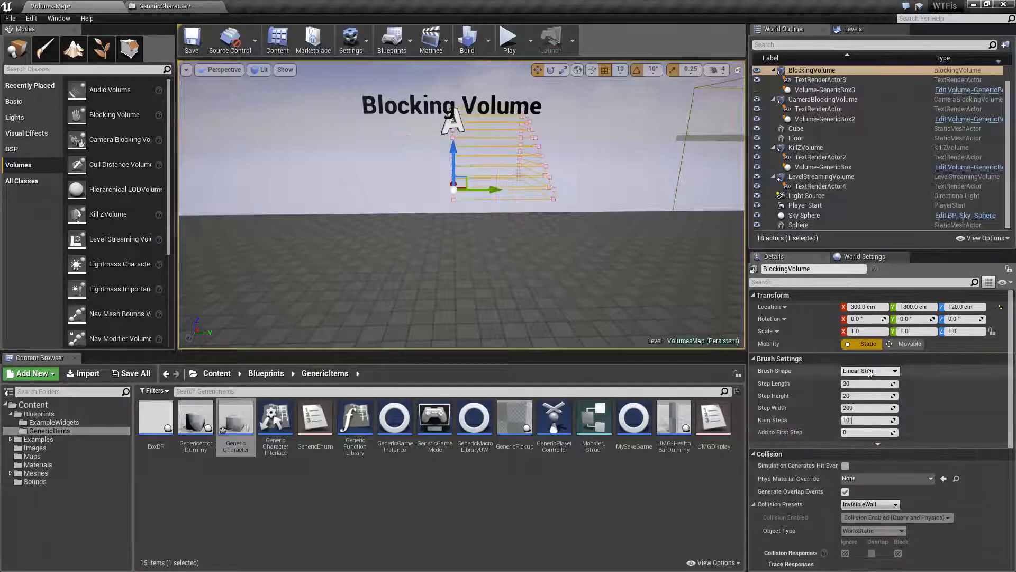
{"action": "left_click", "coordinate": [869, 371]}
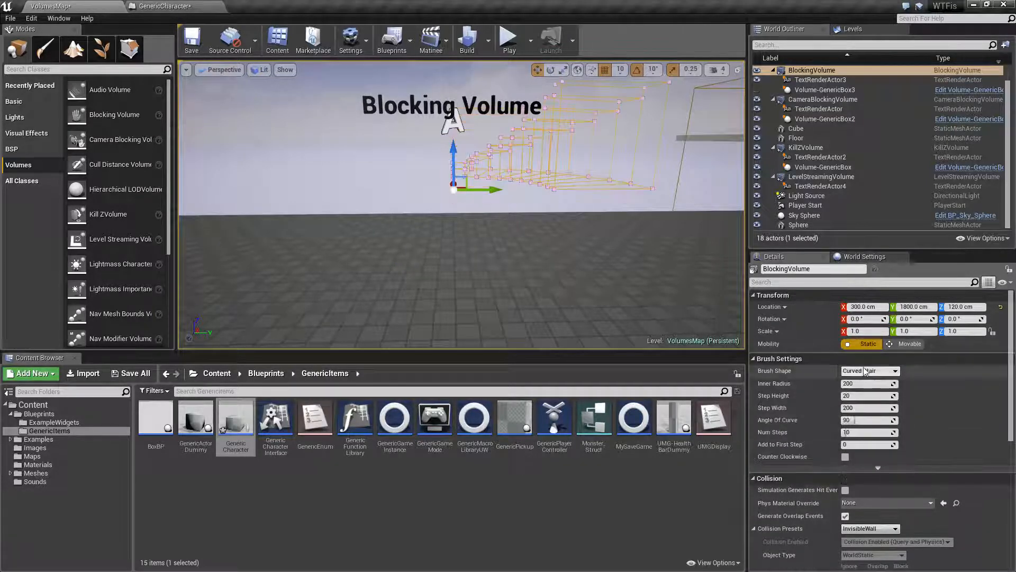
{"action": "left_click", "coordinate": [870, 371]}
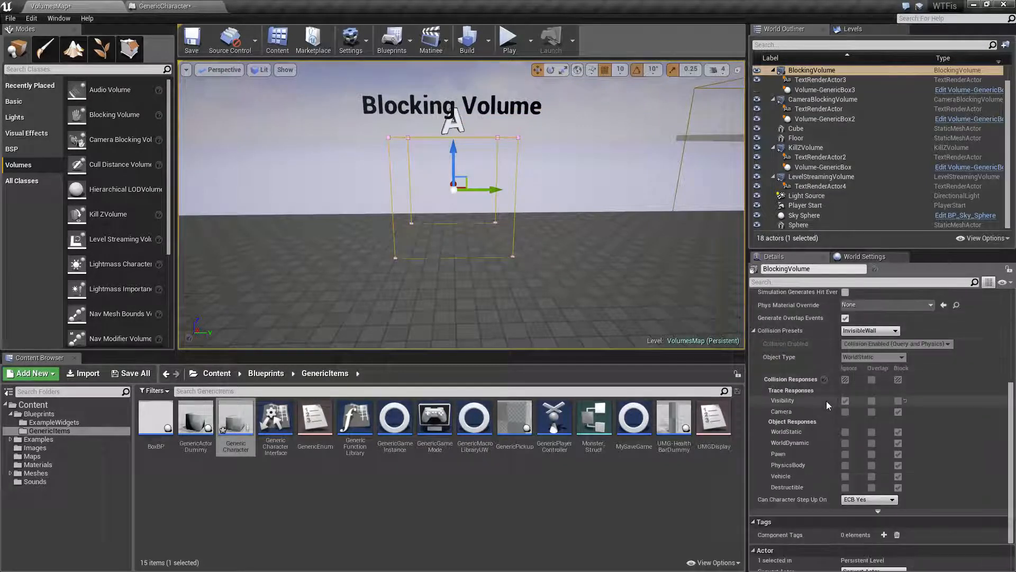
{"action": "mouse_move", "coordinate": [868, 330]}
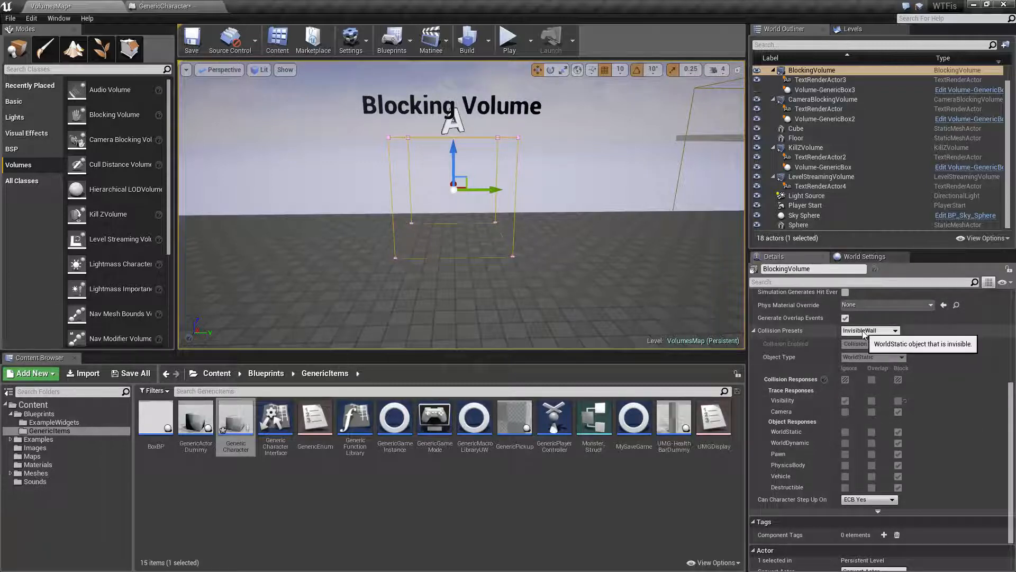